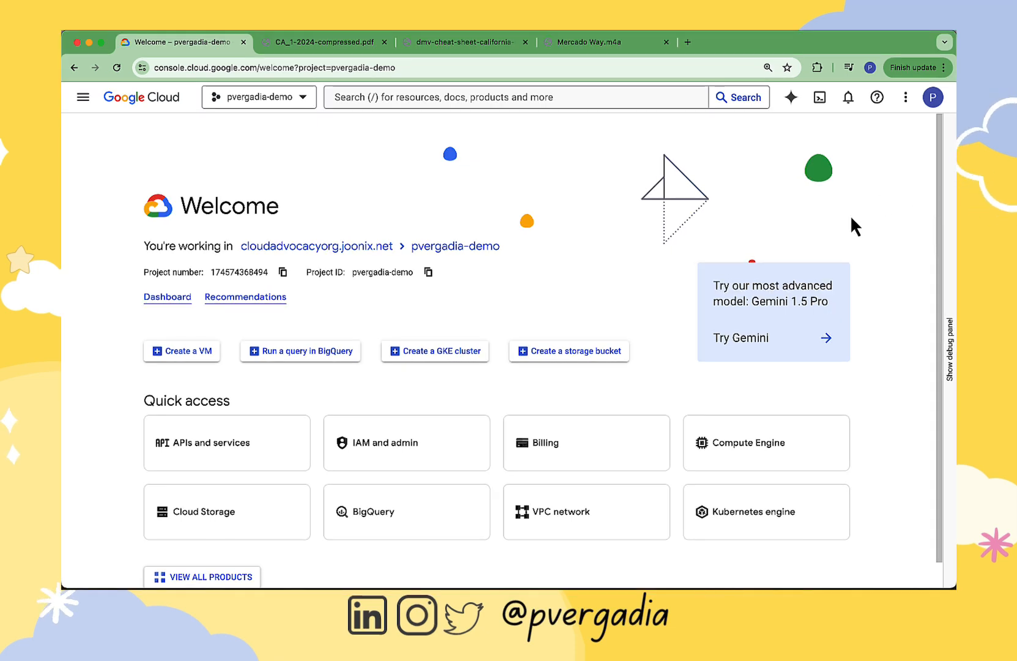
{"action": "mouse_move", "coordinate": [833, 328]}
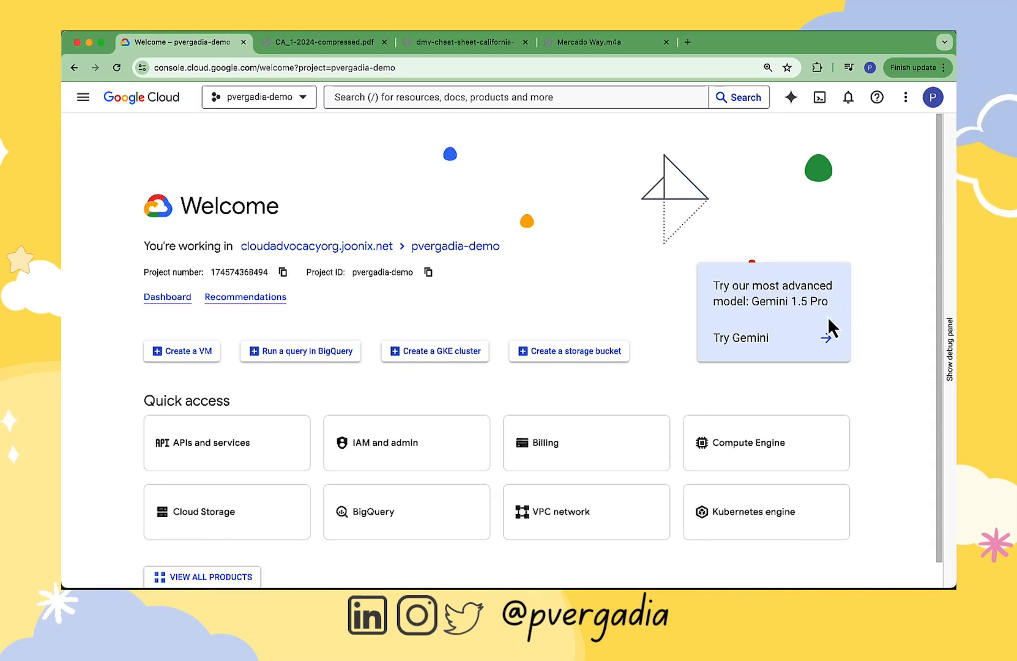
Start a Vertex AI freeform prompt with the Gemini 1.5 Pro model from the console welcome page.
{"action": "left_click", "coordinate": [742, 338]}
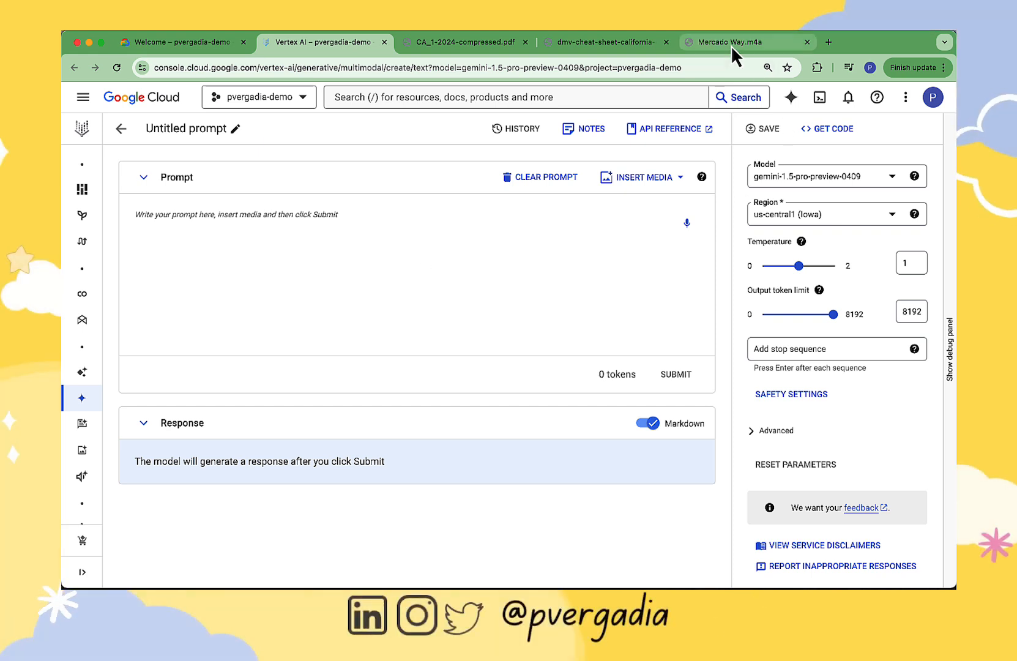
{"action": "left_click", "coordinate": [739, 42]}
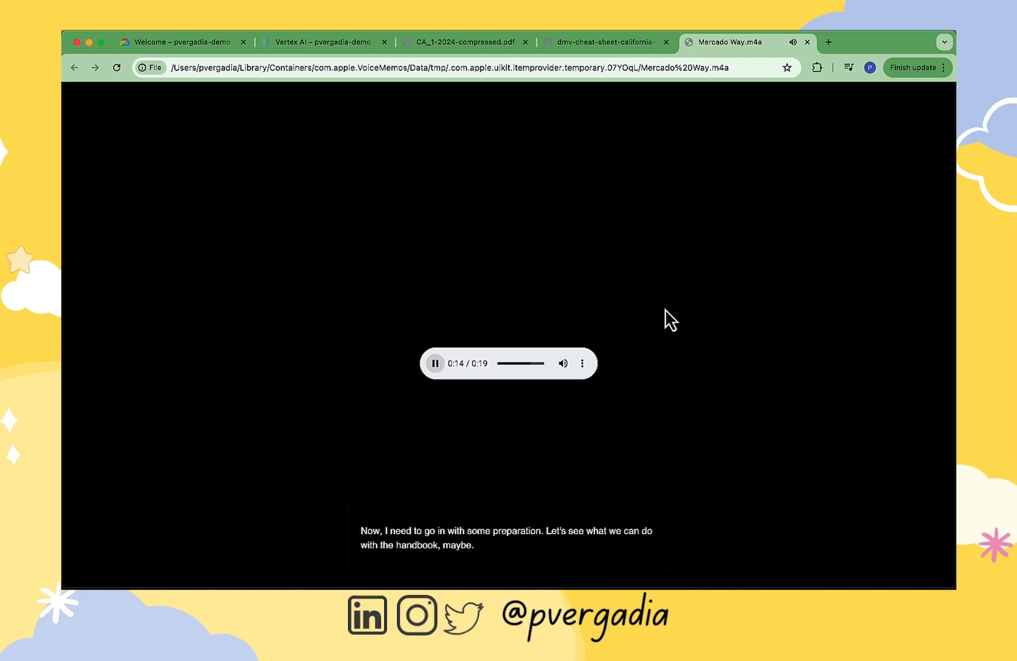
{"action": "left_click", "coordinate": [603, 42]}
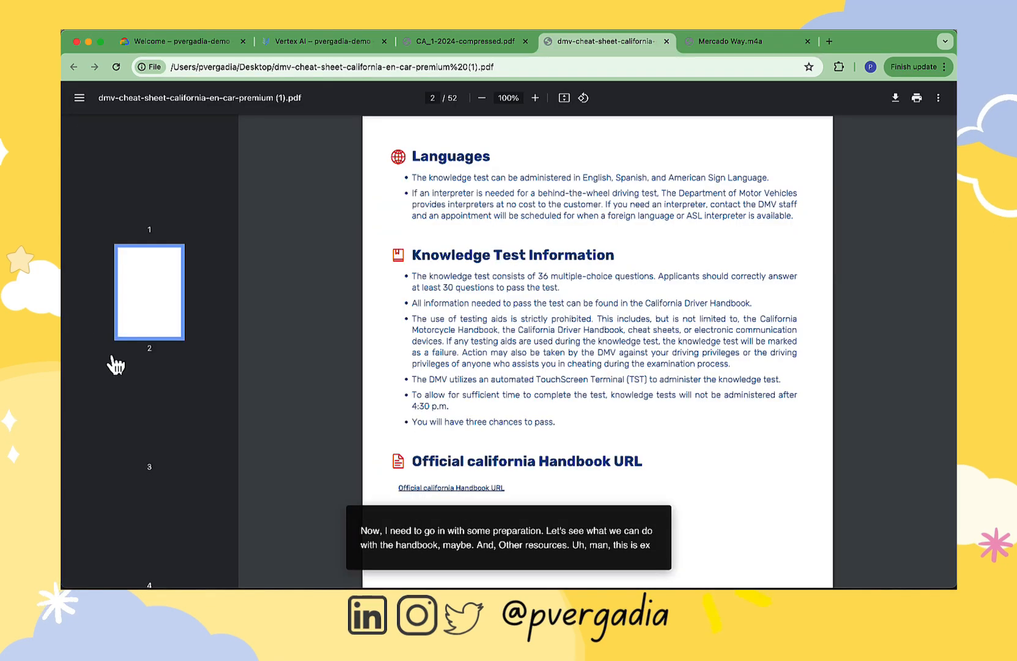
{"action": "left_click", "coordinate": [148, 399]}
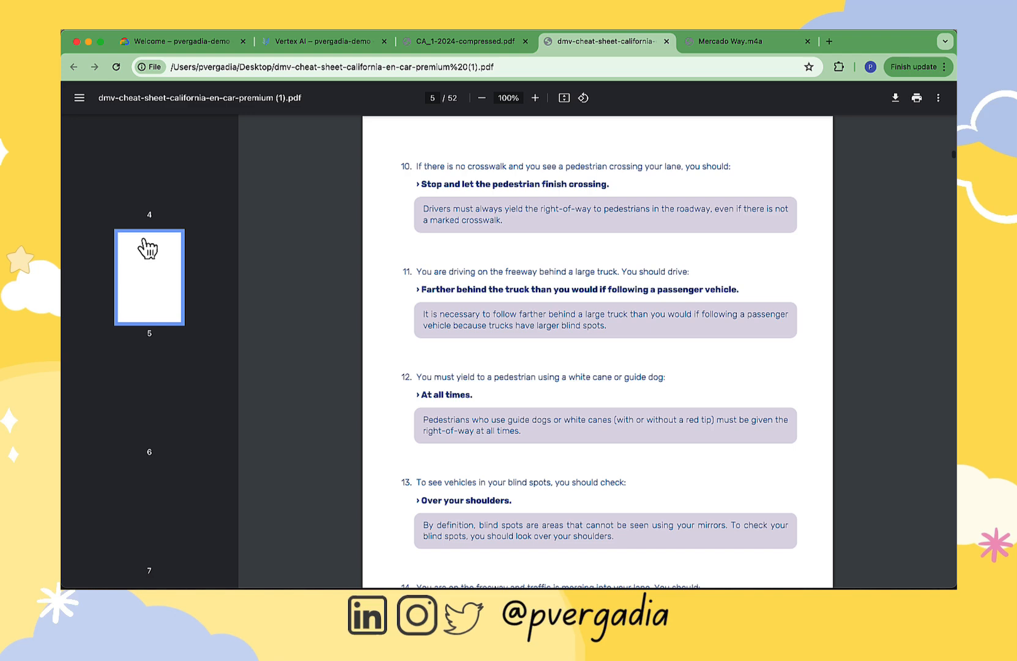
{"action": "left_click", "coordinate": [149, 398]}
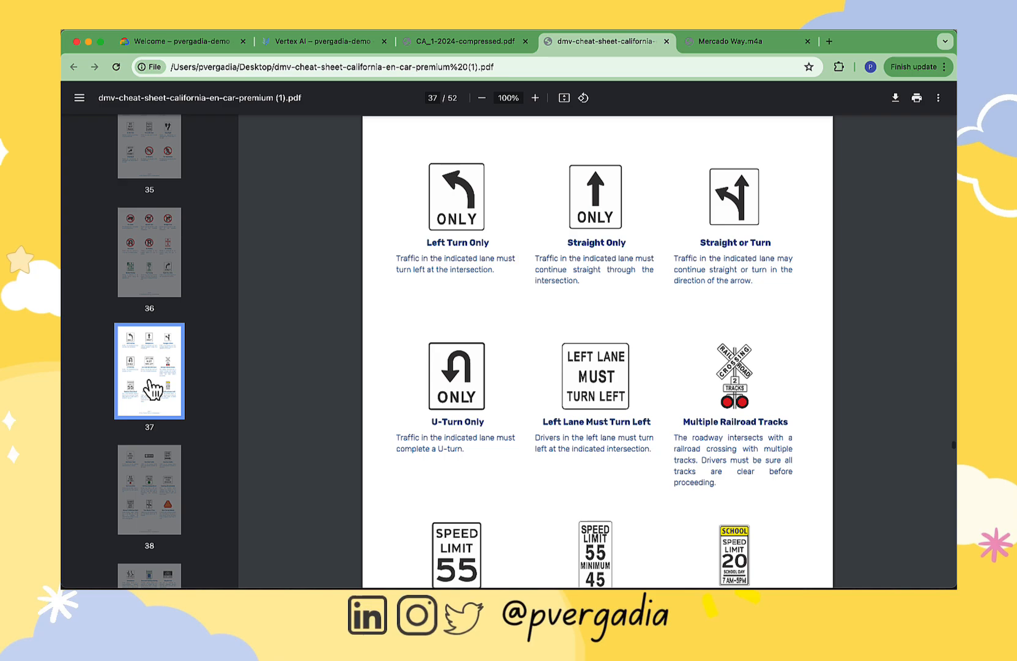
{"action": "left_click", "coordinate": [468, 43]}
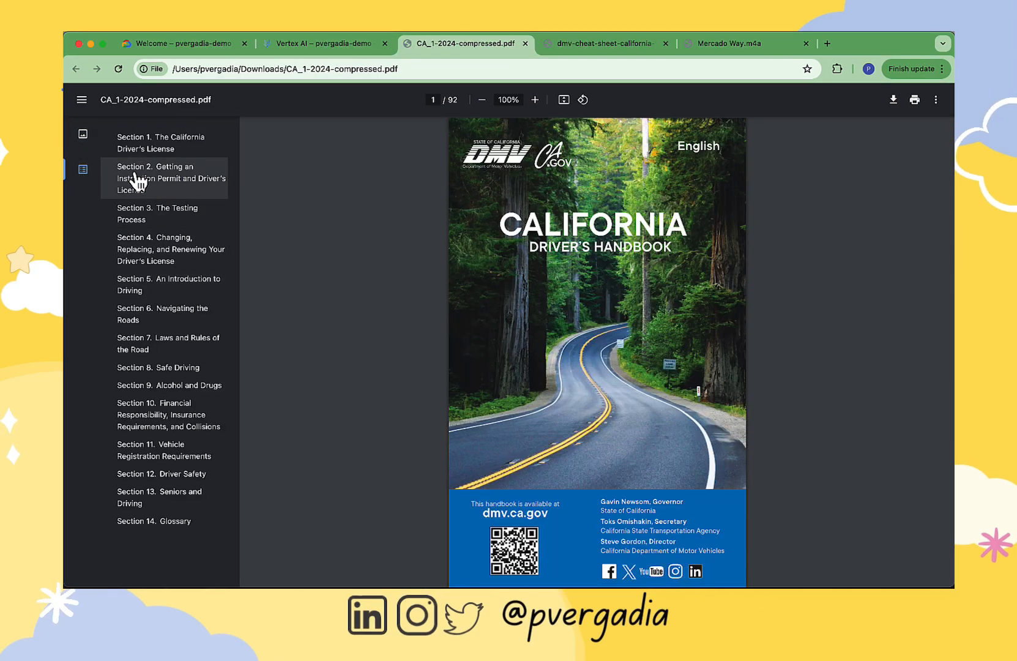
{"action": "left_click", "coordinate": [163, 178]}
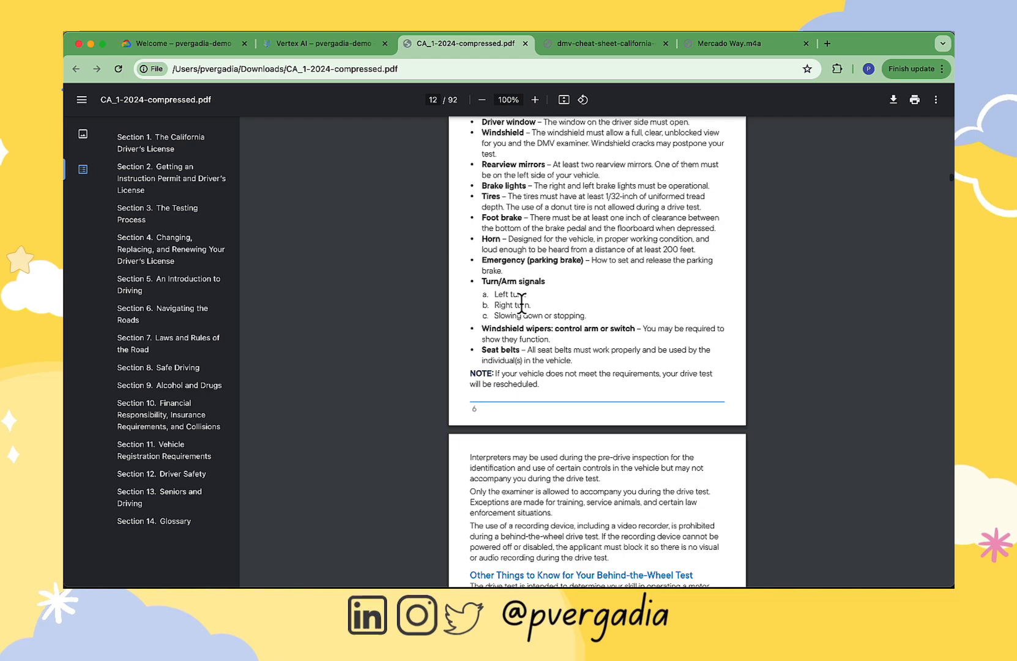
{"action": "scroll", "scroll_direction": "down", "scroll_amount": 3}
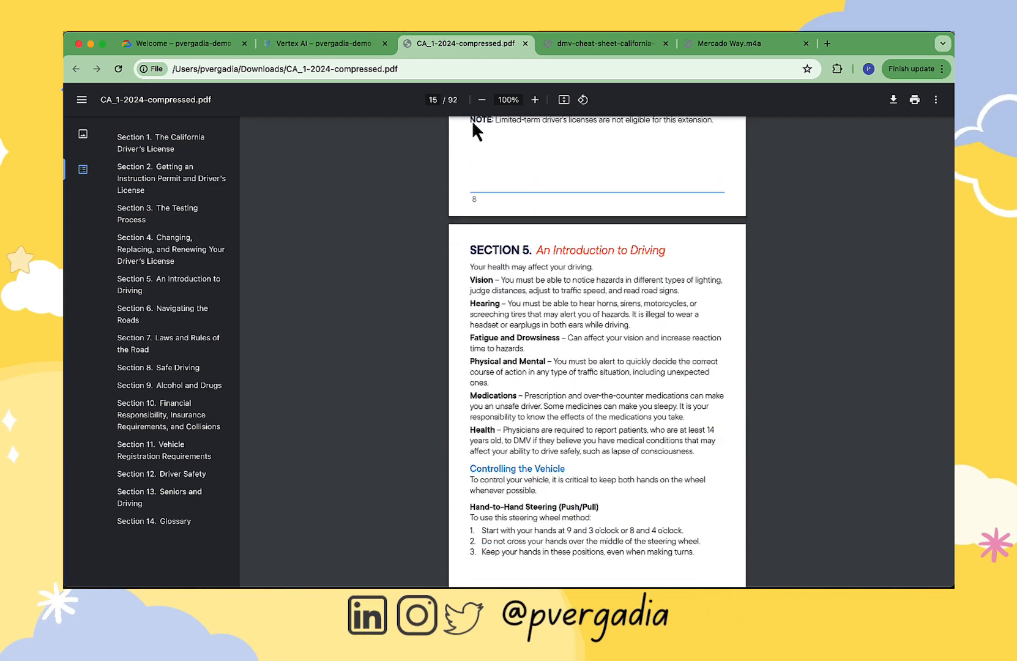
{"action": "scroll", "scroll_direction": "down", "scroll_amount": 3}
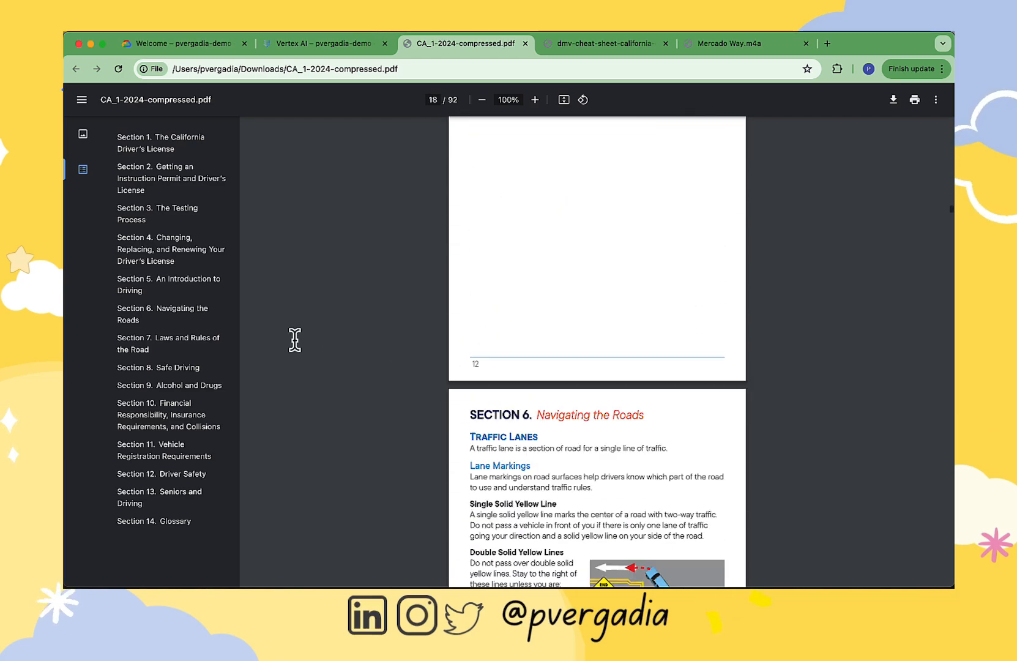
{"action": "left_click", "coordinate": [322, 43]}
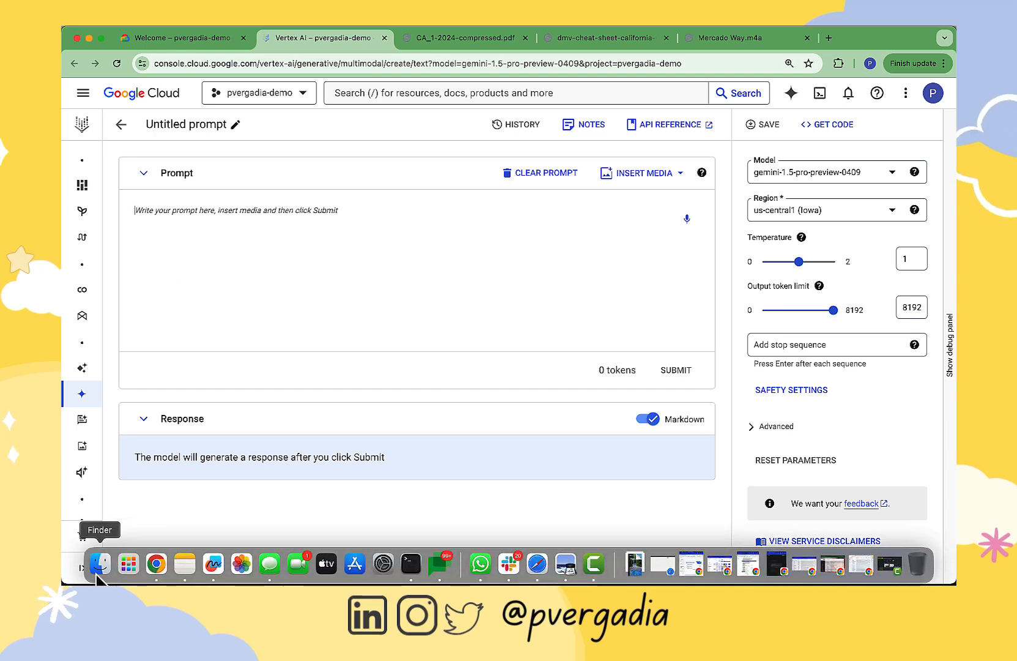
Browse to the source-file folder and write the request for multiple-choice questions from the DMV handbook.
{"action": "left_click", "coordinate": [98, 562]}
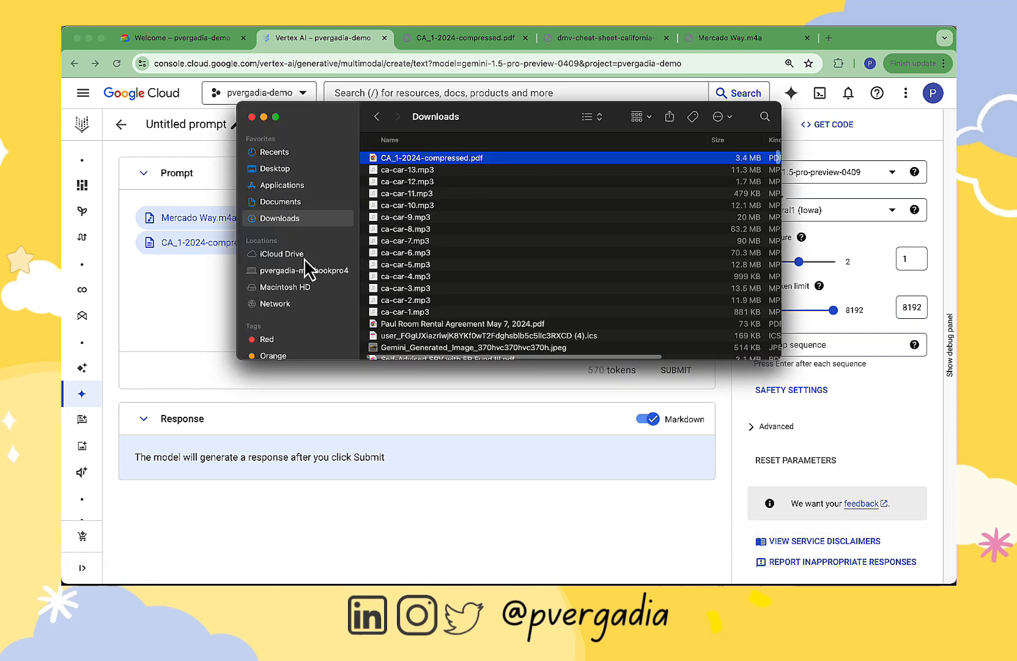
{"action": "left_click", "coordinate": [274, 168]}
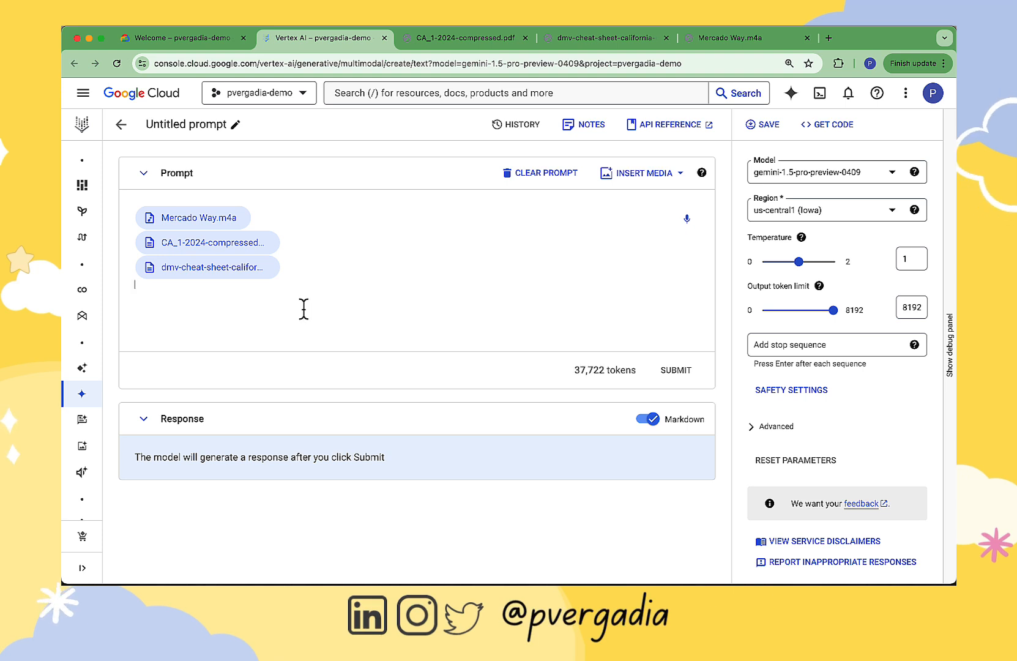
{"action": "type", "text": "Based these files and text from California DMV handbook, create a few multiple choice questions along with clearly marked correct answers. Use the cheat-sheet file for the format of the questions so I can use them as practice them in the same format they are asked in the DMV test."}
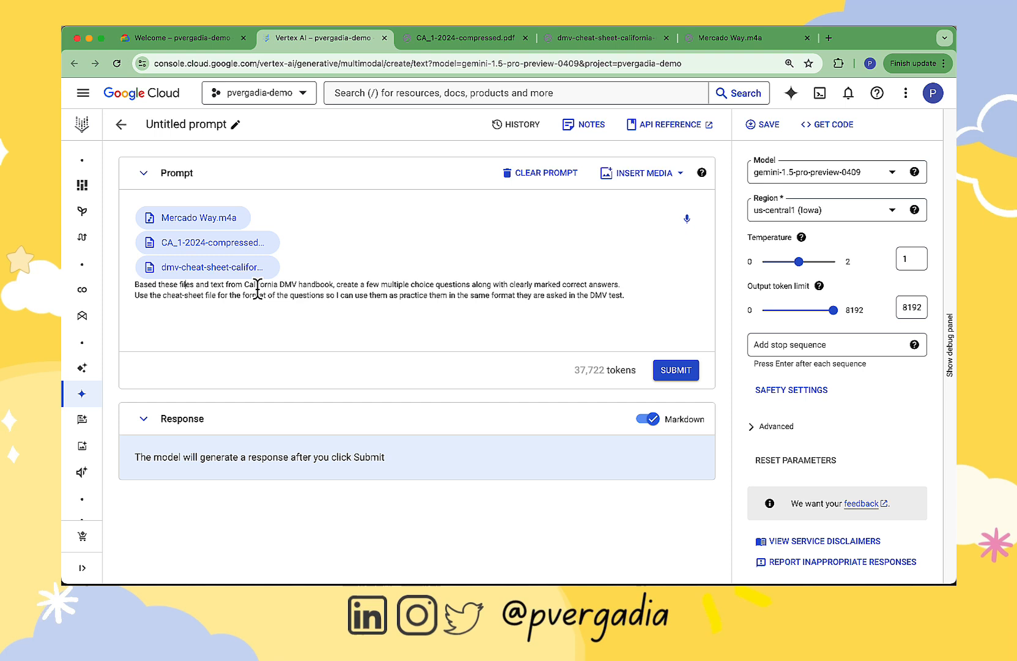
Attach the voice memo, handbook and cheat-sheet PDFs to the prompt by dragging them in.
{"action": "left_click_drag", "start_coordinate": [245, 284], "coordinate": [329, 284]}
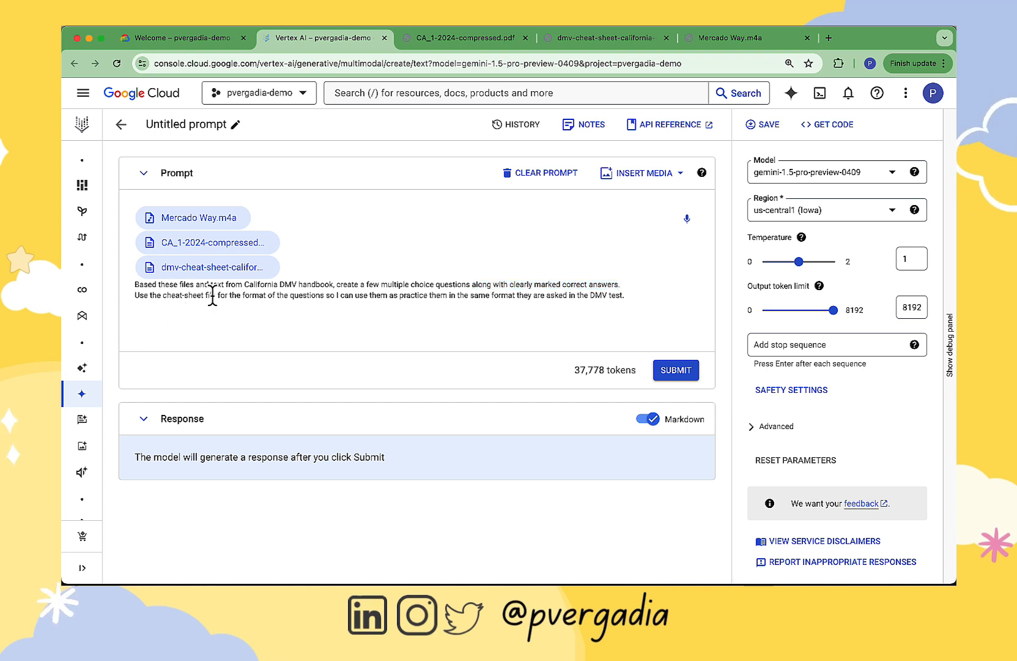
{"action": "double_click", "coordinate": [173, 295]}
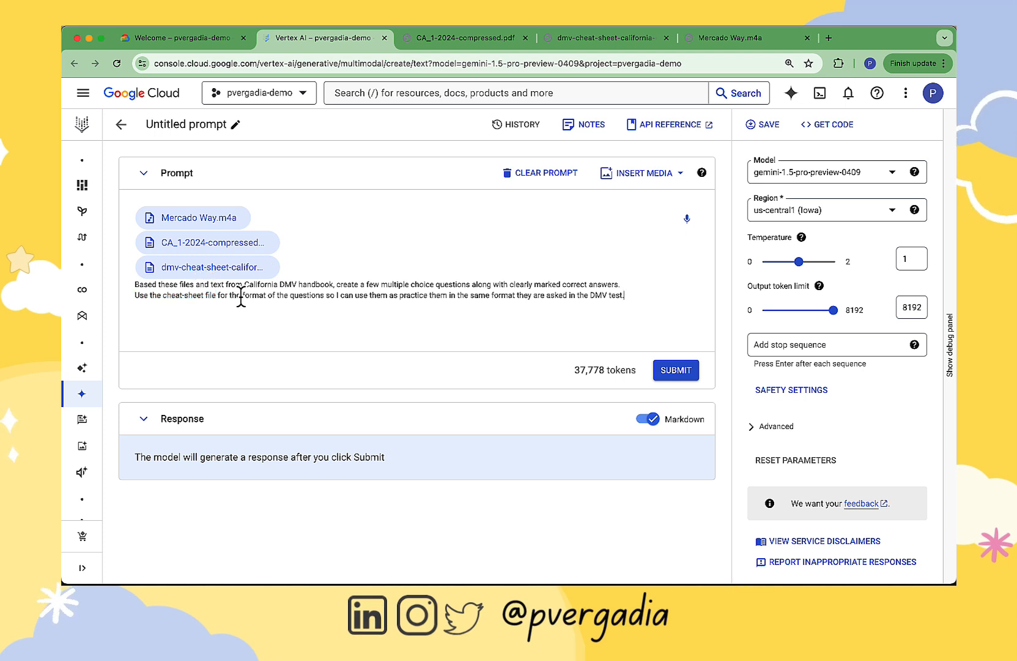
{"action": "left_click_drag", "start_coordinate": [235, 297], "coordinate": [328, 297]}
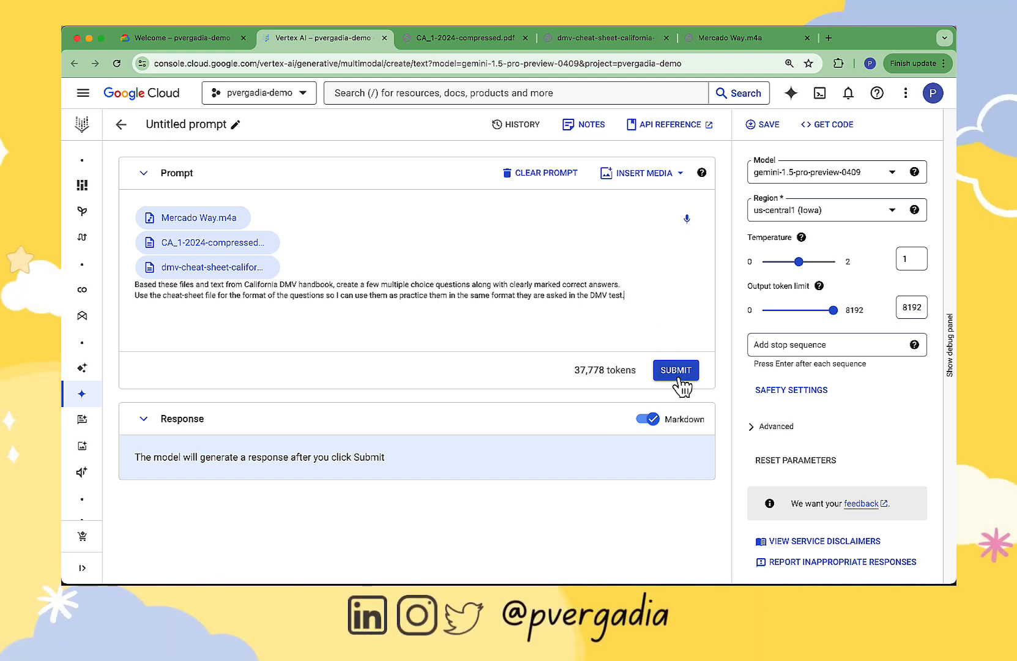
{"action": "mouse_move", "coordinate": [575, 377]}
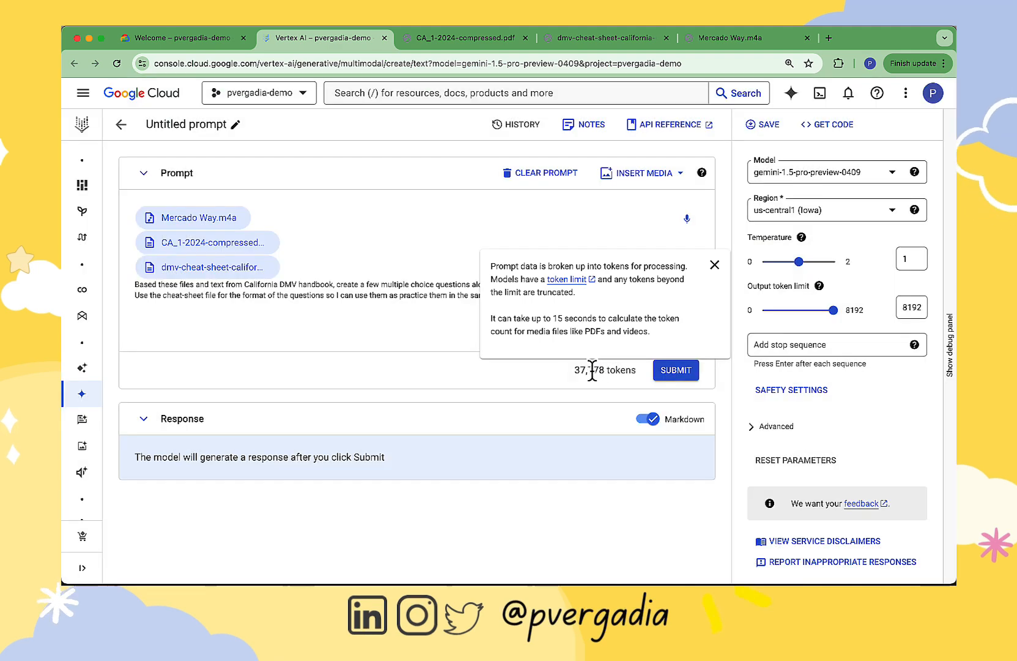
Submit the prompt with its attached files to Gemini.
{"action": "left_click", "coordinate": [715, 264]}
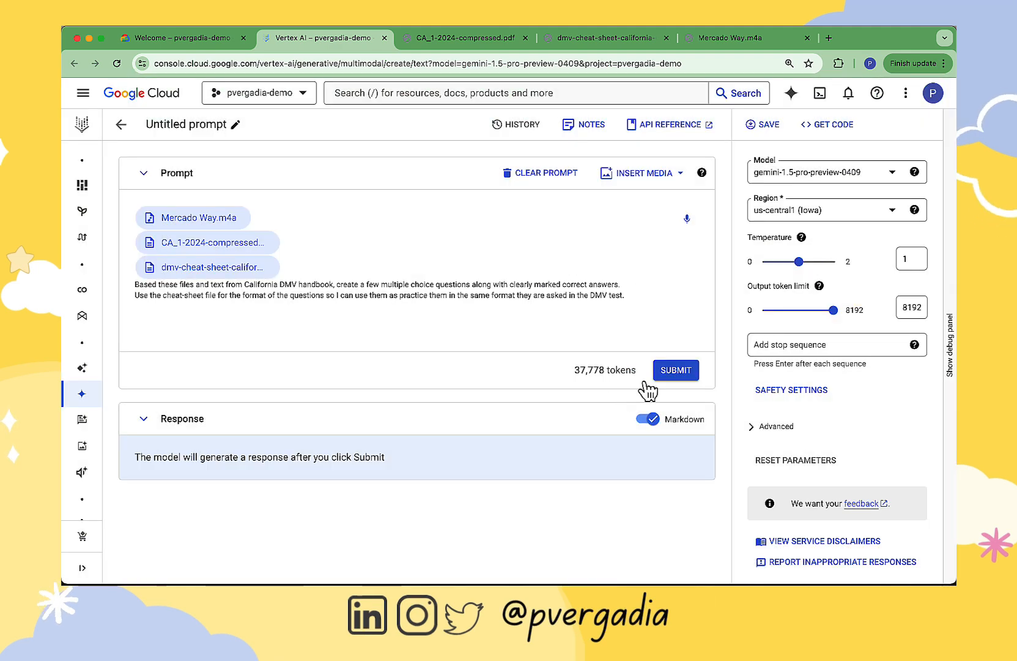
{"action": "left_click", "coordinate": [676, 370]}
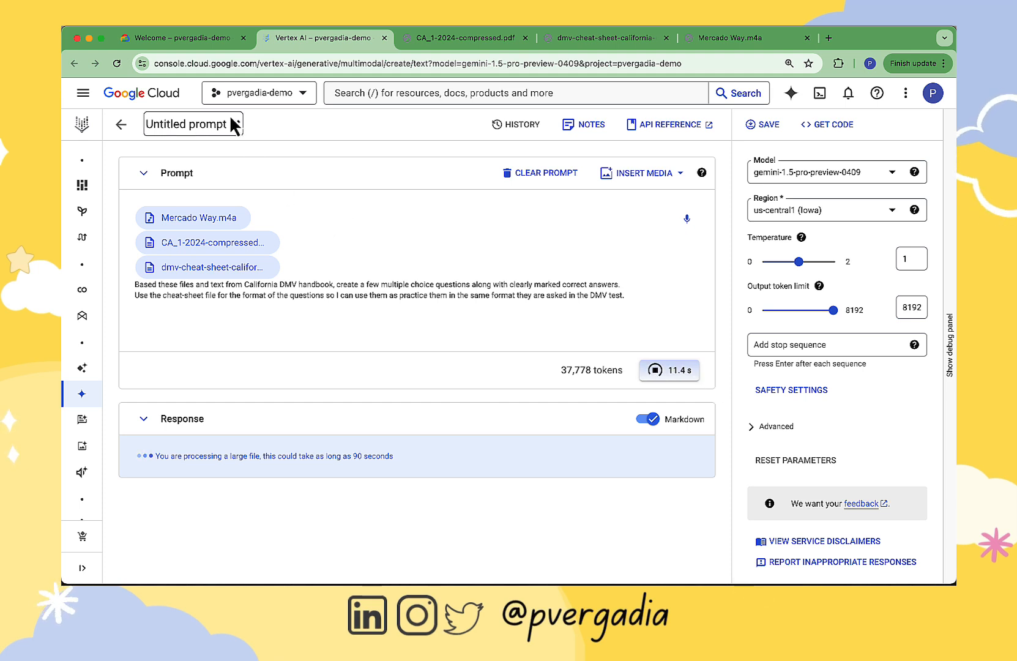
Rename the prompt 'DMV Sample Test Prep' and review the Temperature setting's explanation.
{"action": "left_click", "coordinate": [198, 124]}
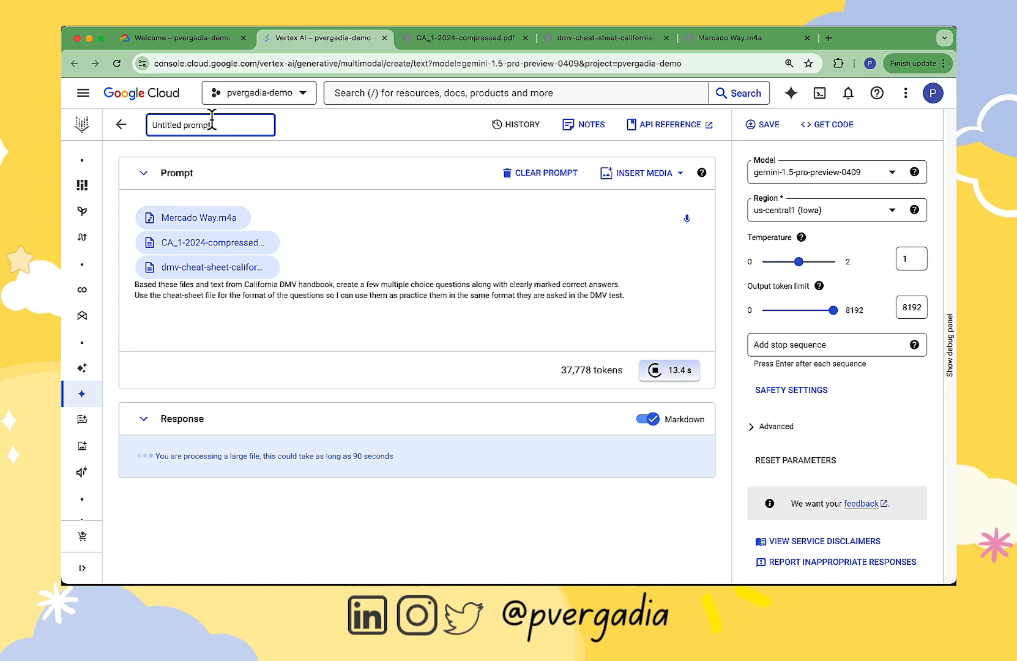
{"action": "type", "text": "DMV Sample T"}
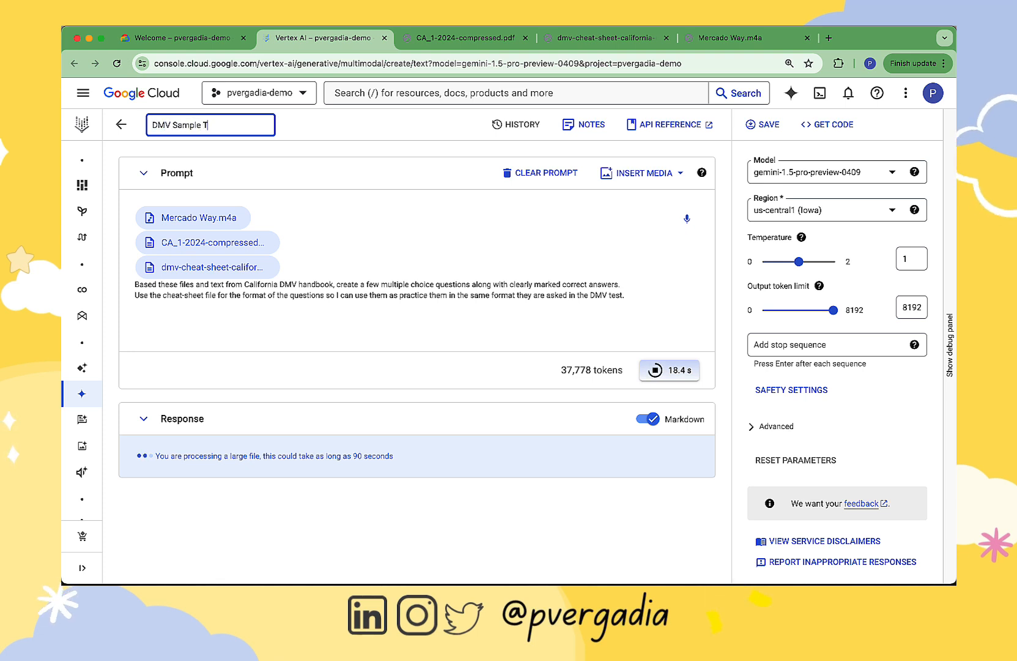
{"action": "type", "text": "est Prep"}
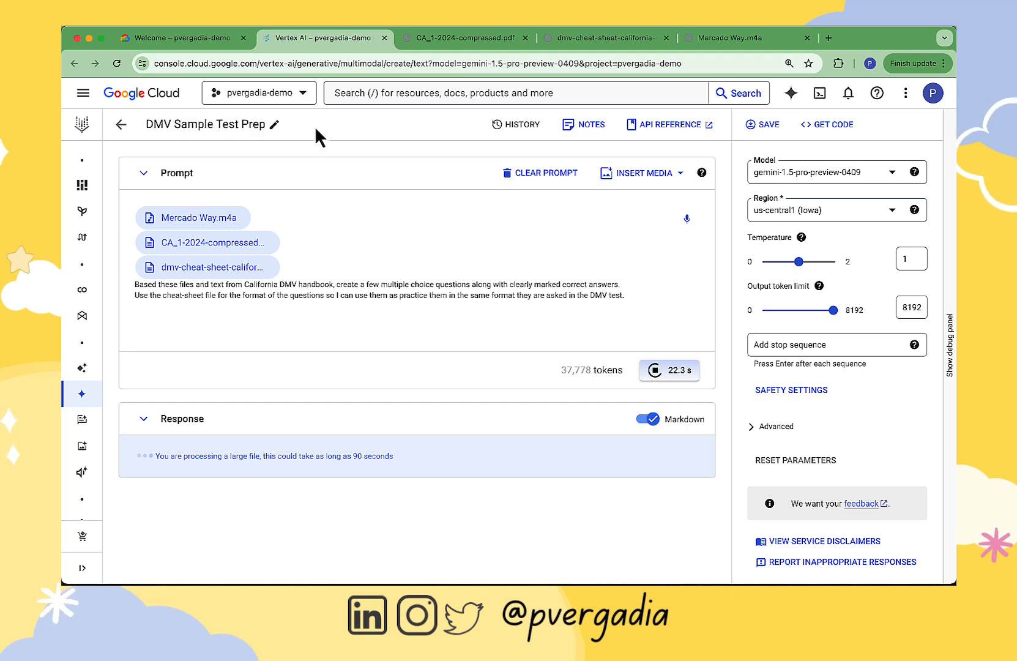
{"action": "mouse_move", "coordinate": [404, 186]}
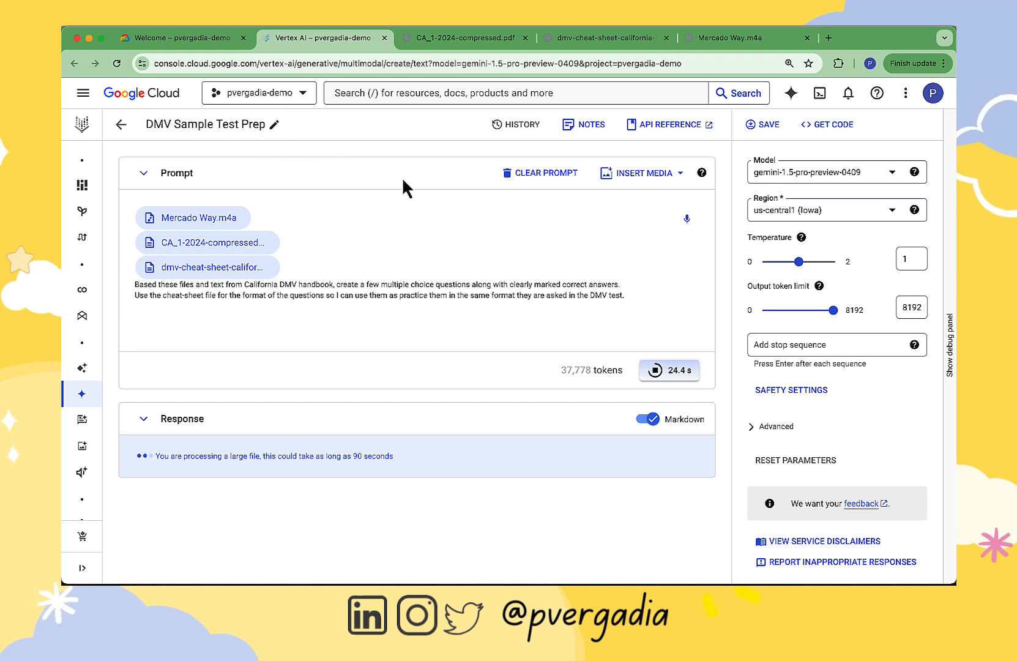
{"action": "mouse_move", "coordinate": [846, 239]}
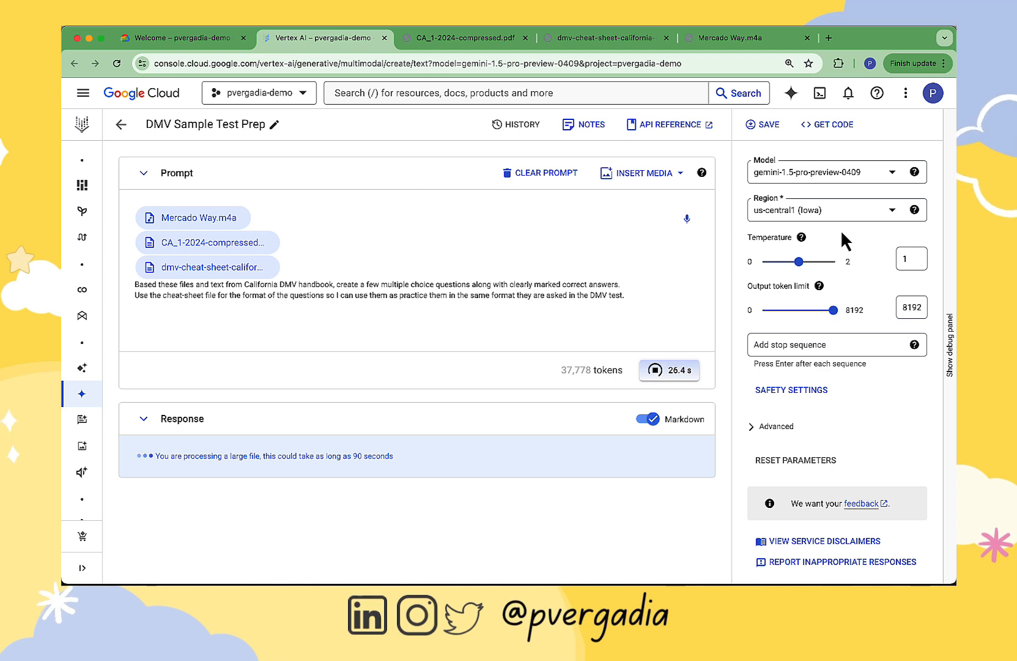
{"action": "left_click", "coordinate": [802, 237]}
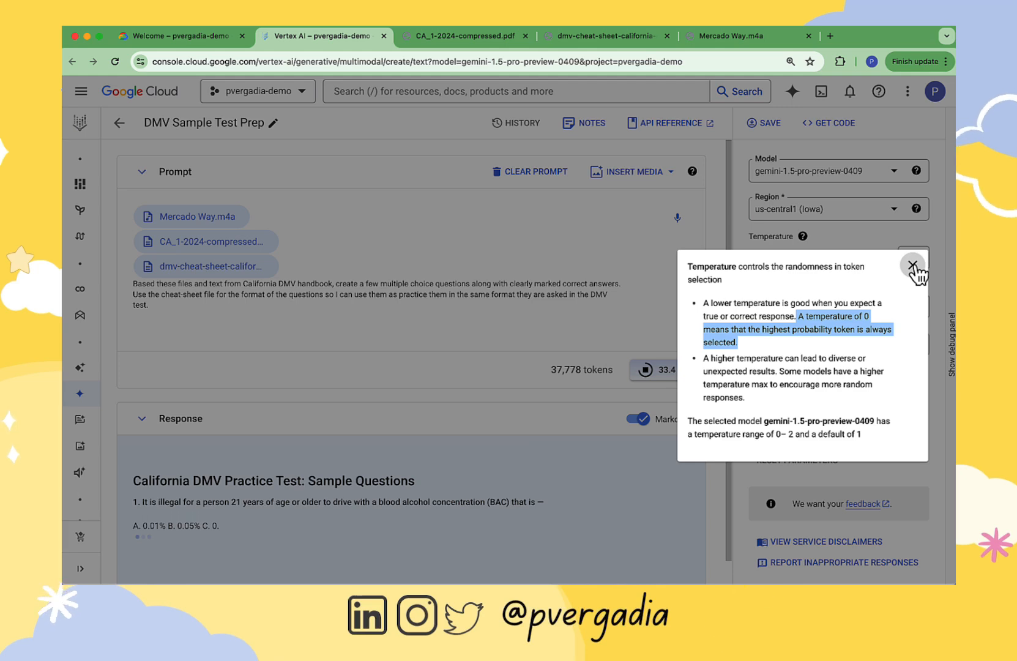
Edit the prompt to request 100 multiple-choice questions instead of a few.
{"action": "left_click", "coordinate": [912, 266]}
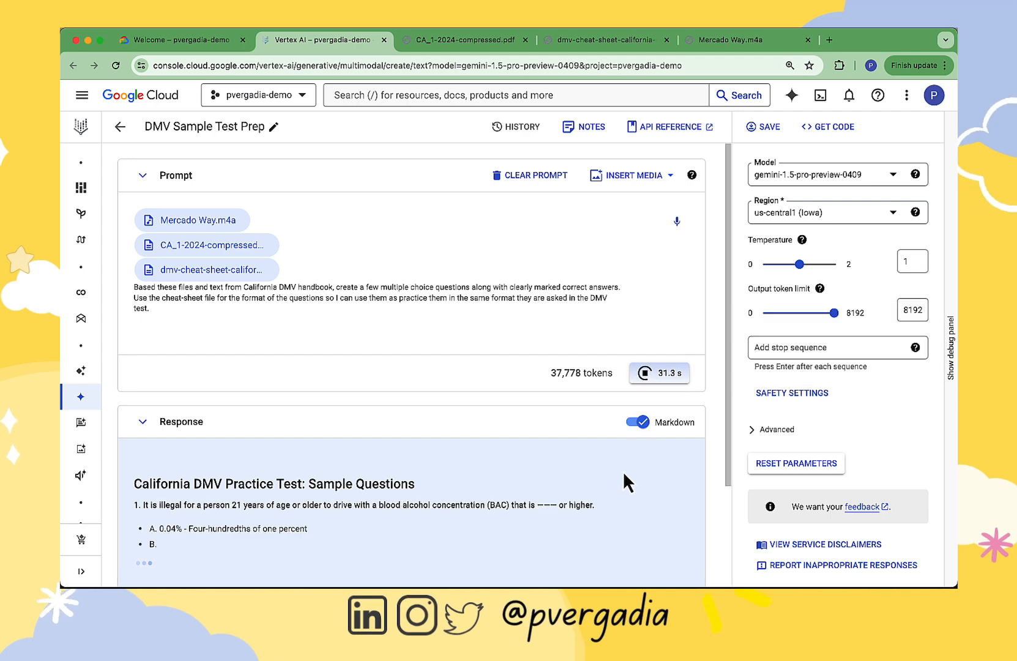
{"action": "scroll", "scroll_direction": "down", "scroll_amount": 3}
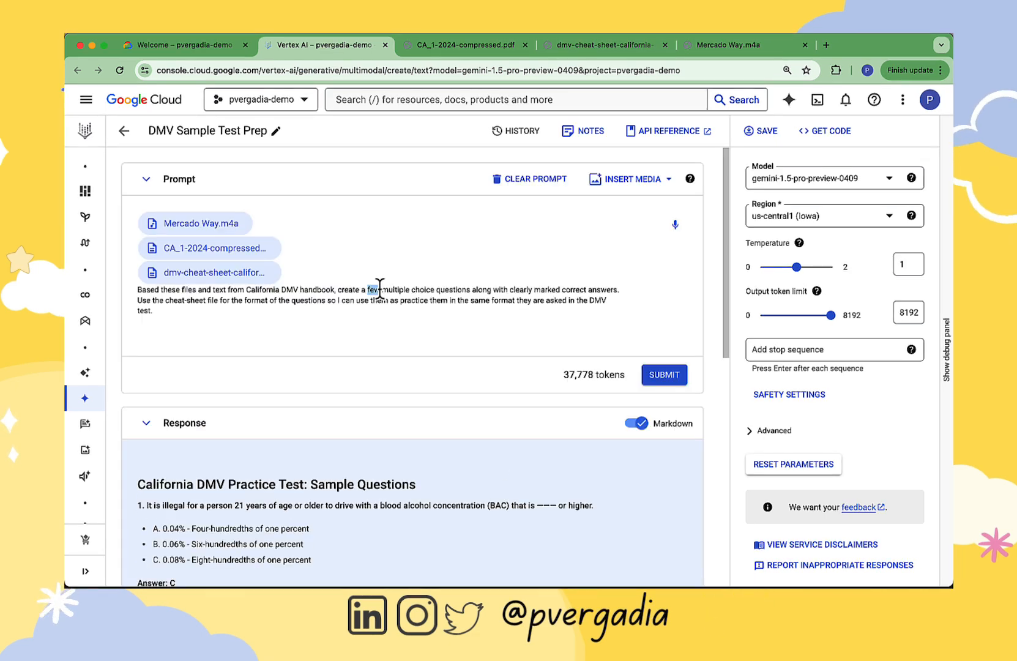
{"action": "type", "text": "100"}
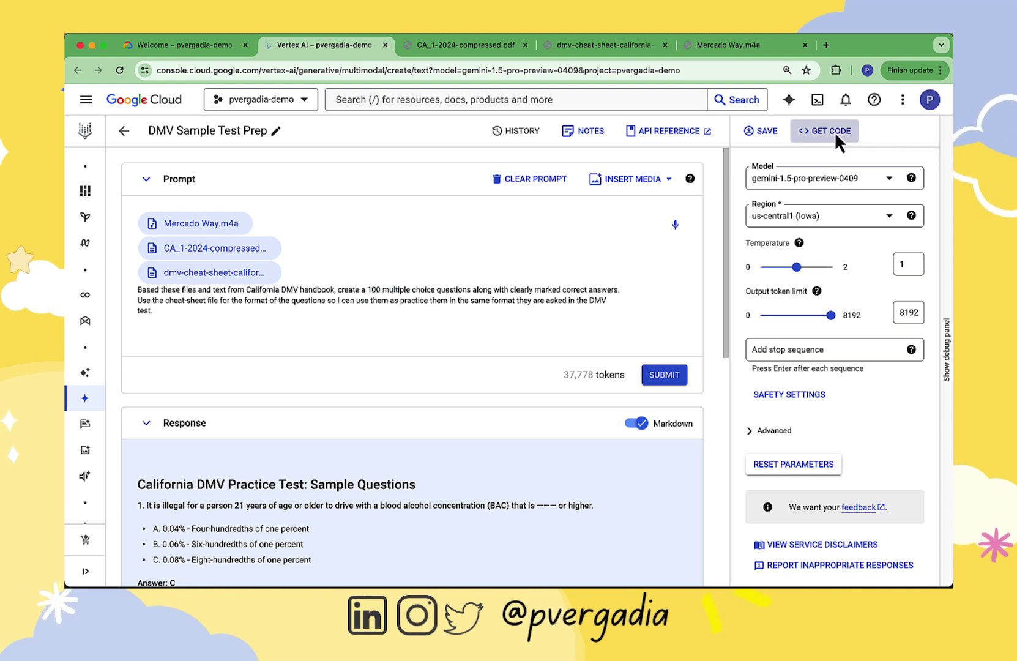
Get the Python code for the prompt and open it as a Colab Enterprise notebook.
{"action": "left_click", "coordinate": [825, 130]}
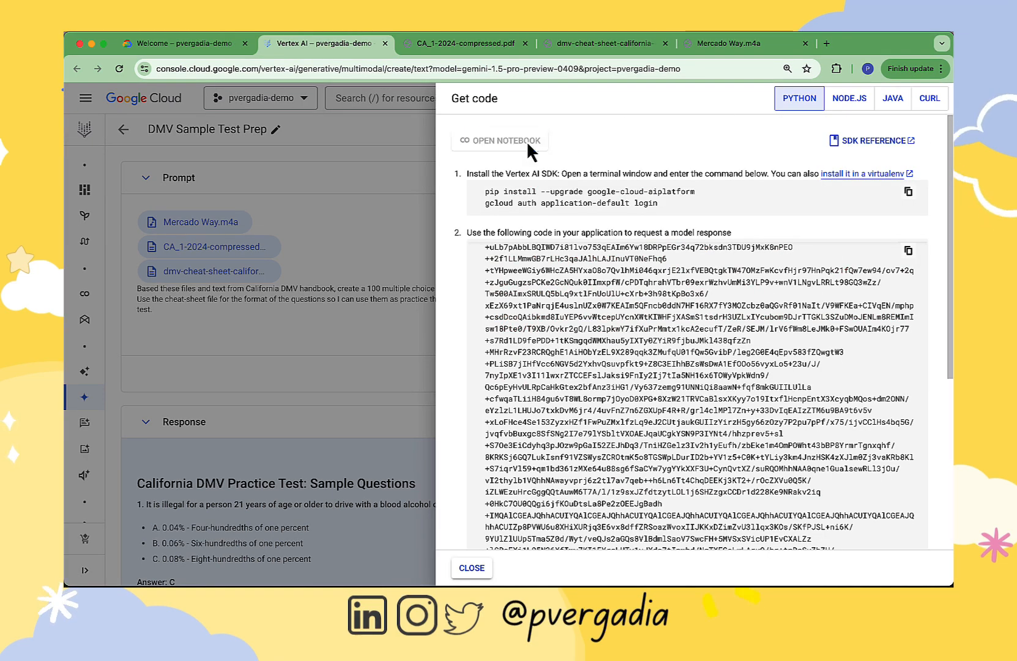
{"action": "left_click", "coordinate": [500, 140]}
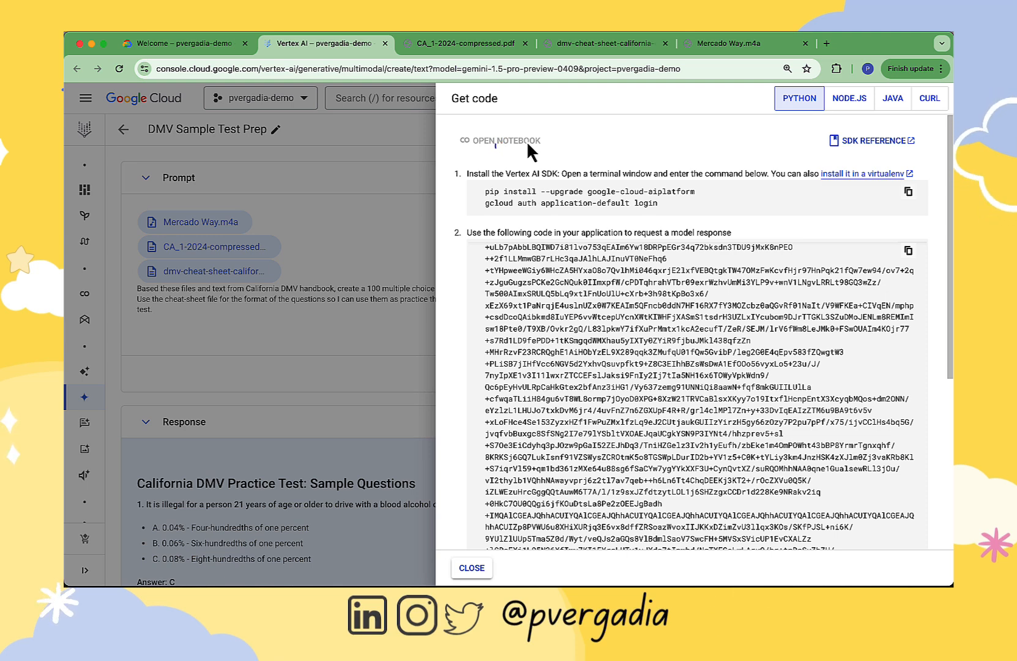
{"action": "left_click", "coordinate": [507, 139]}
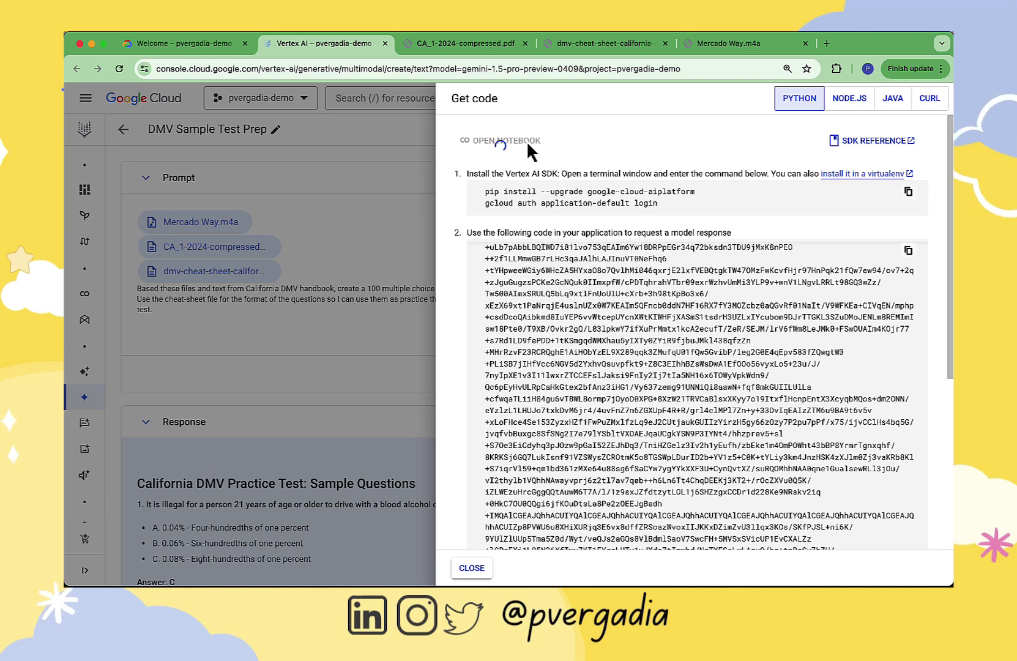
{"action": "left_click", "coordinate": [505, 141]}
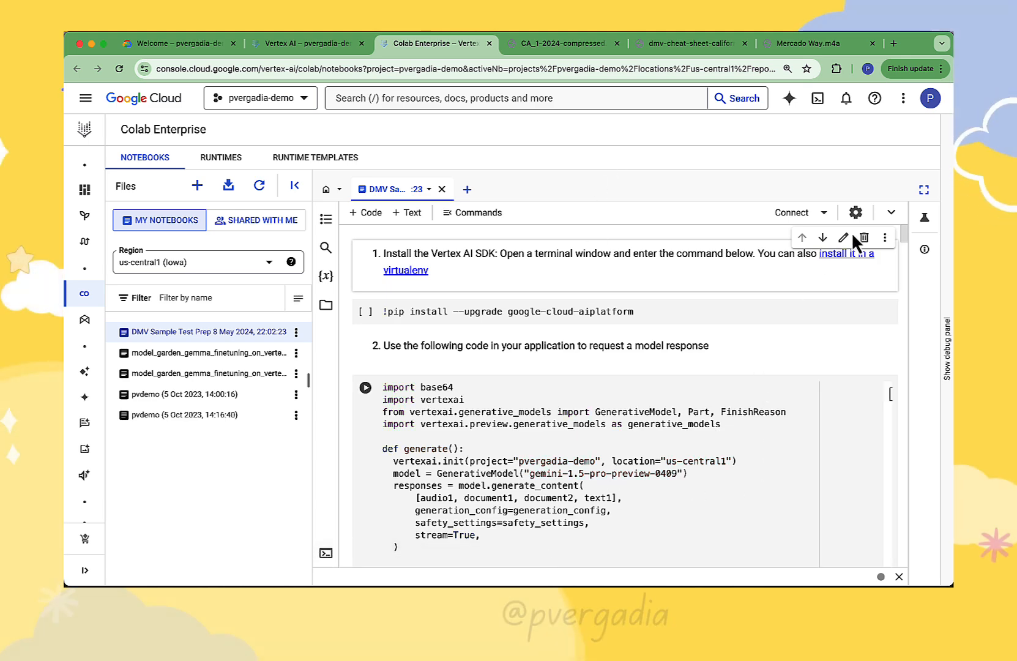
Create a new runtime with the Standard E2 template and connect the notebook to it.
{"action": "left_click", "coordinate": [791, 212]}
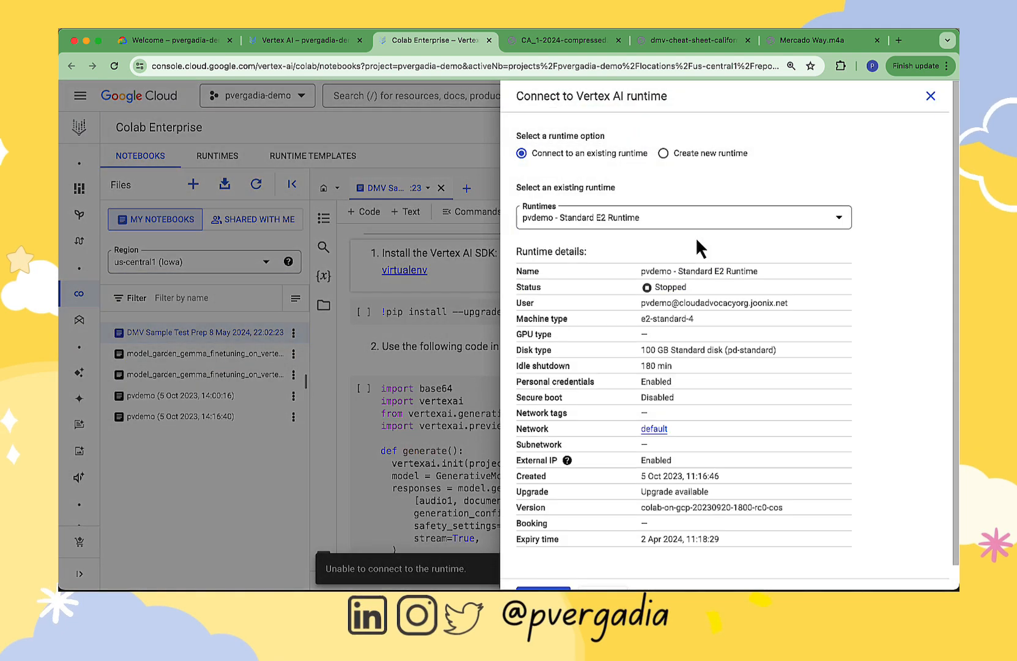
{"action": "left_click", "coordinate": [663, 153]}
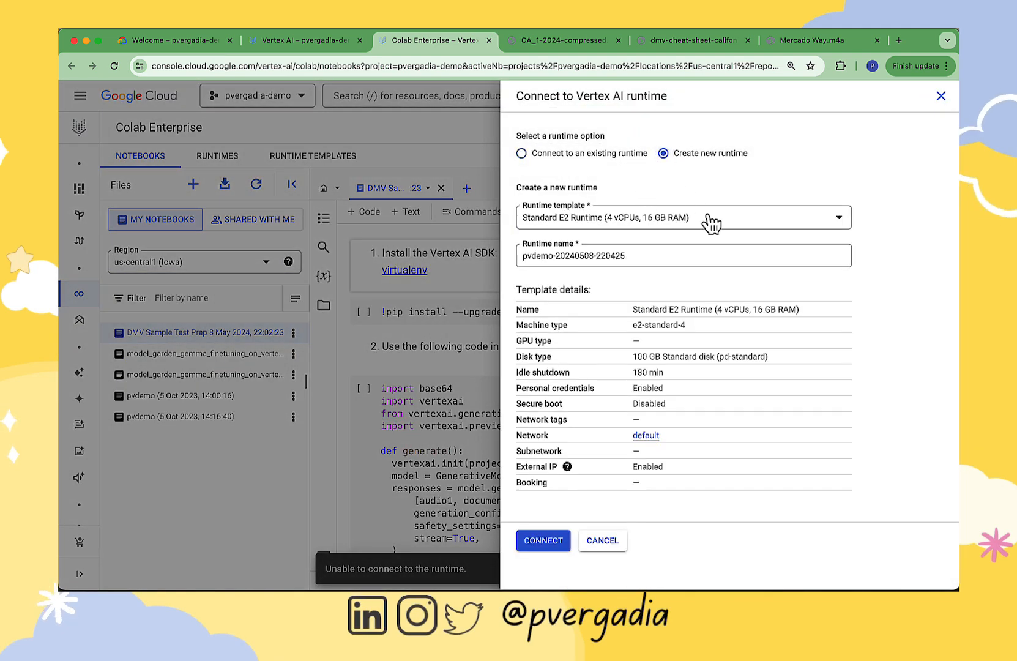
{"action": "left_click", "coordinate": [544, 540]}
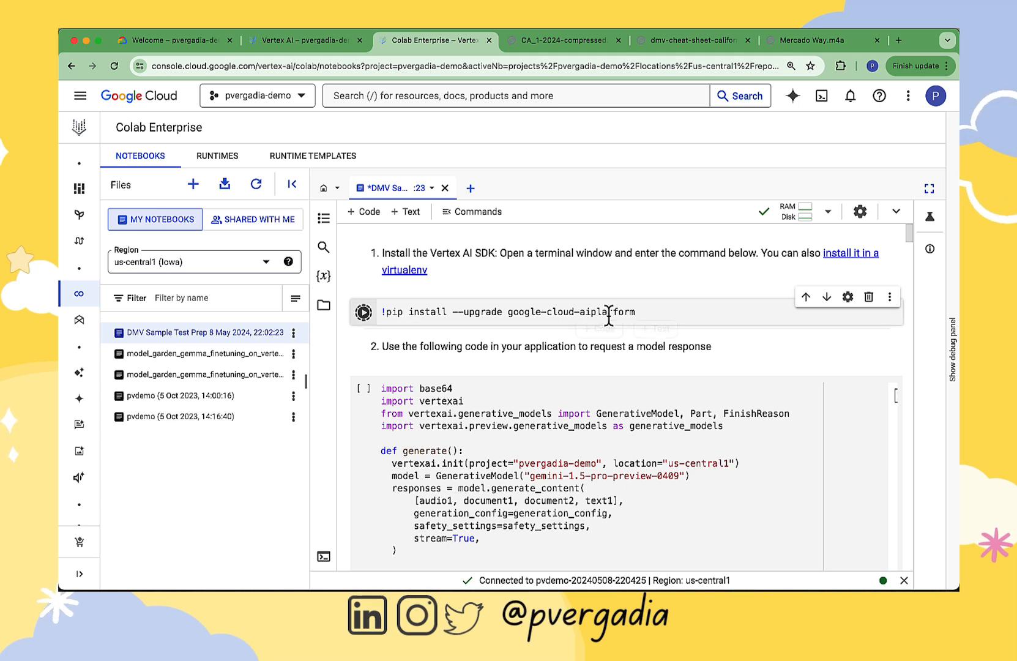
{"action": "mouse_move", "coordinate": [688, 377]}
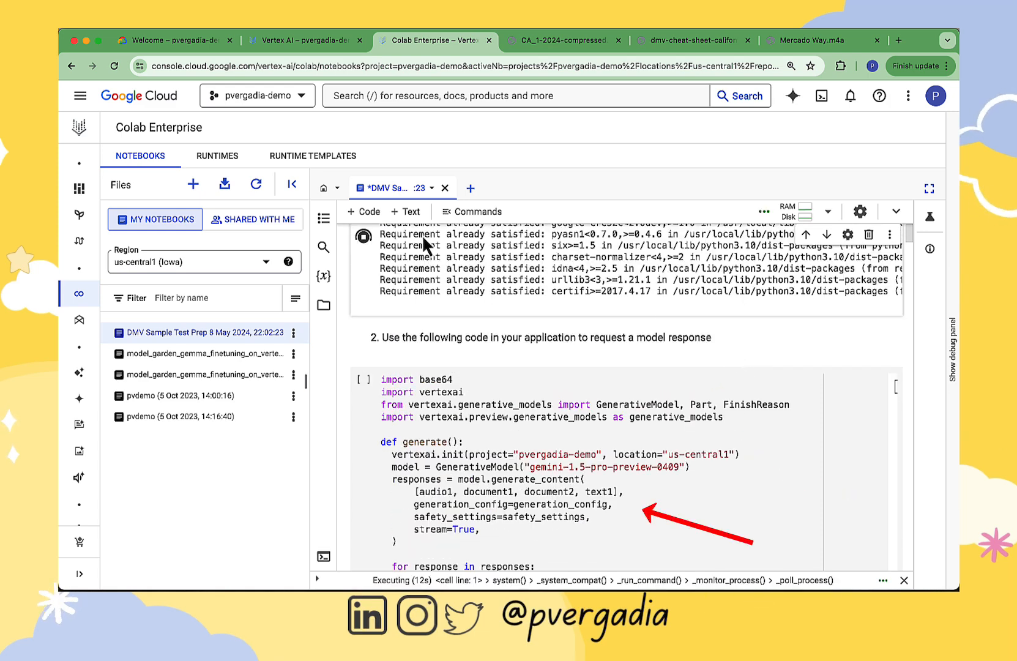
Run the generate() cell to output the 100-question DMV practice test with marked answers.
{"action": "left_click", "coordinate": [292, 187]}
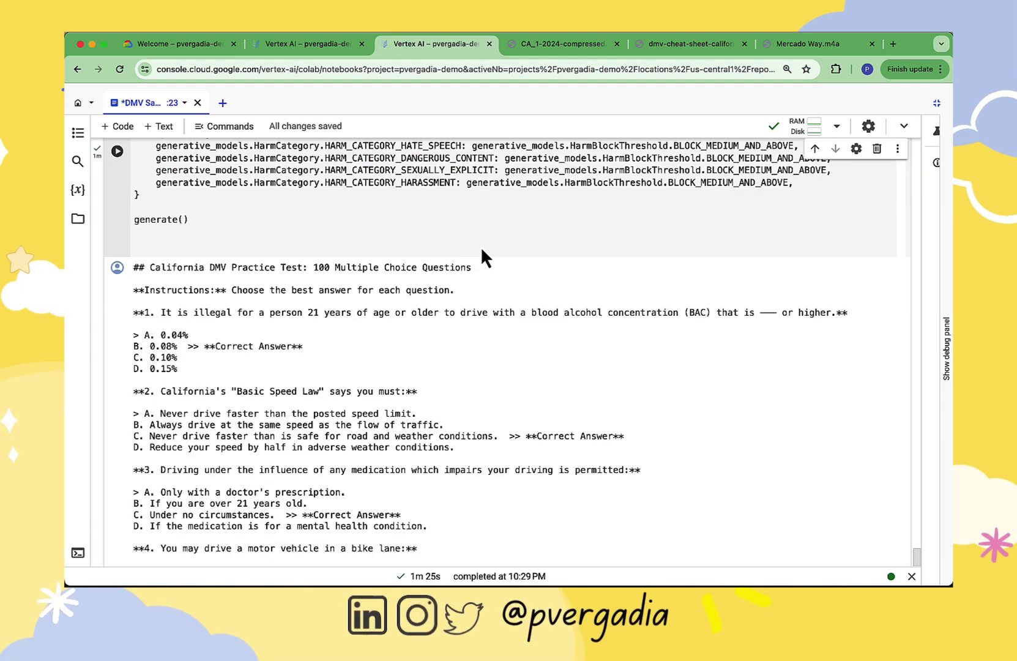
{"action": "scroll", "scroll_direction": "down", "scroll_amount": 3}
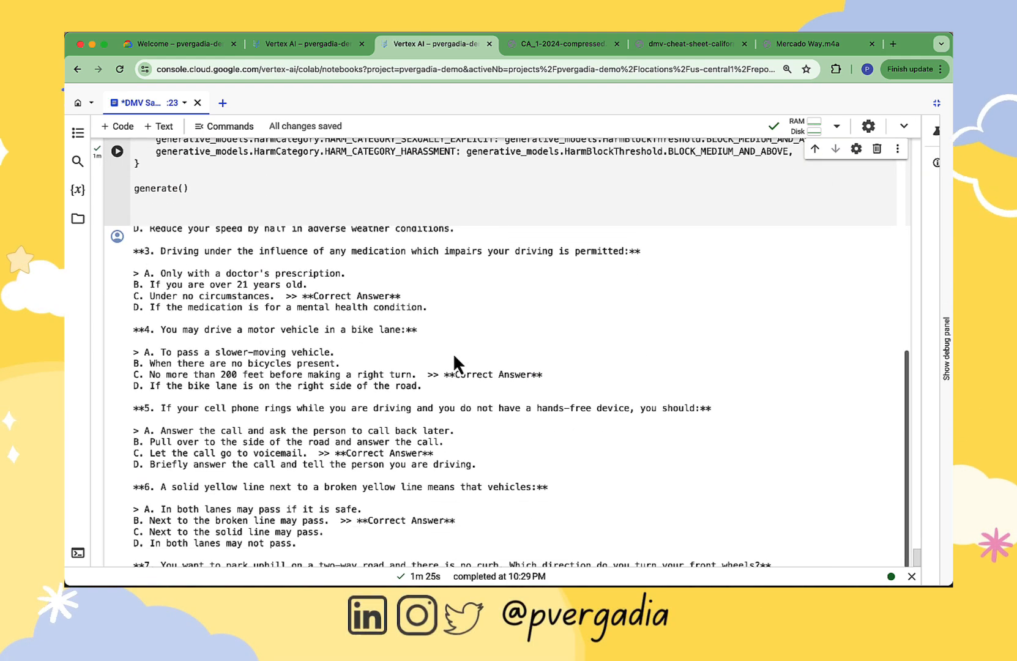
{"action": "scroll", "scroll_direction": "down", "scroll_amount": 3}
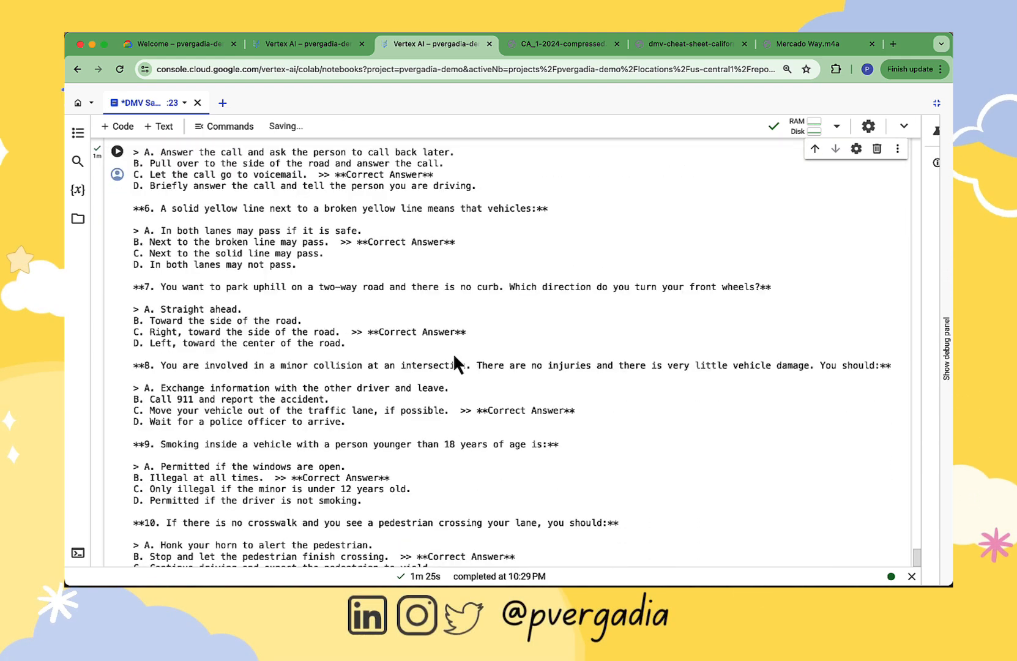
{"action": "scroll", "scroll_direction": "down", "scroll_amount": 3}
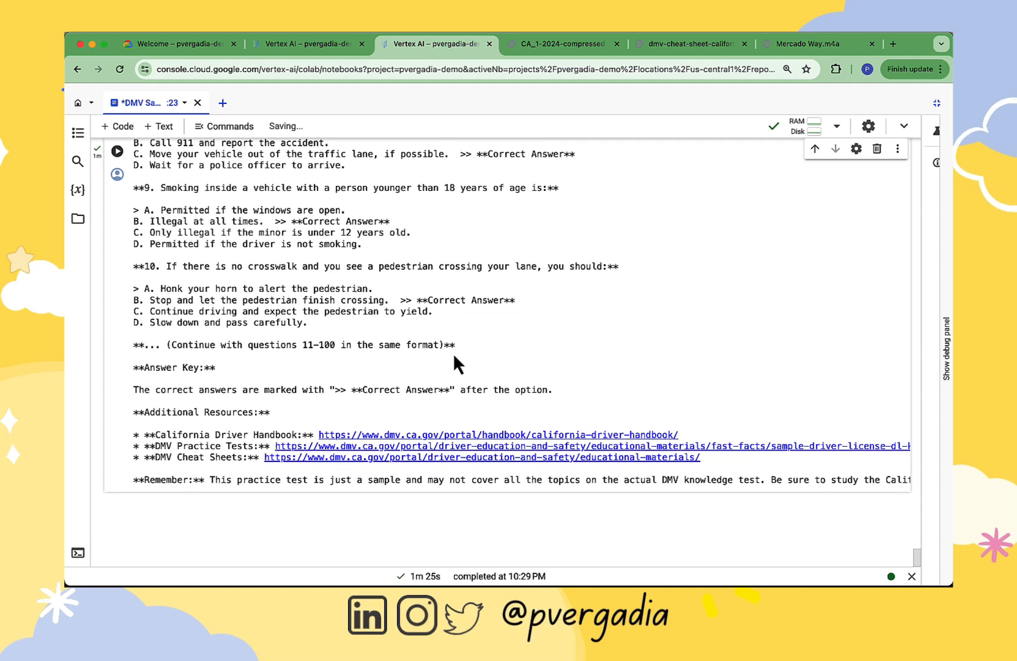
{"action": "mouse_move", "coordinate": [443, 500]}
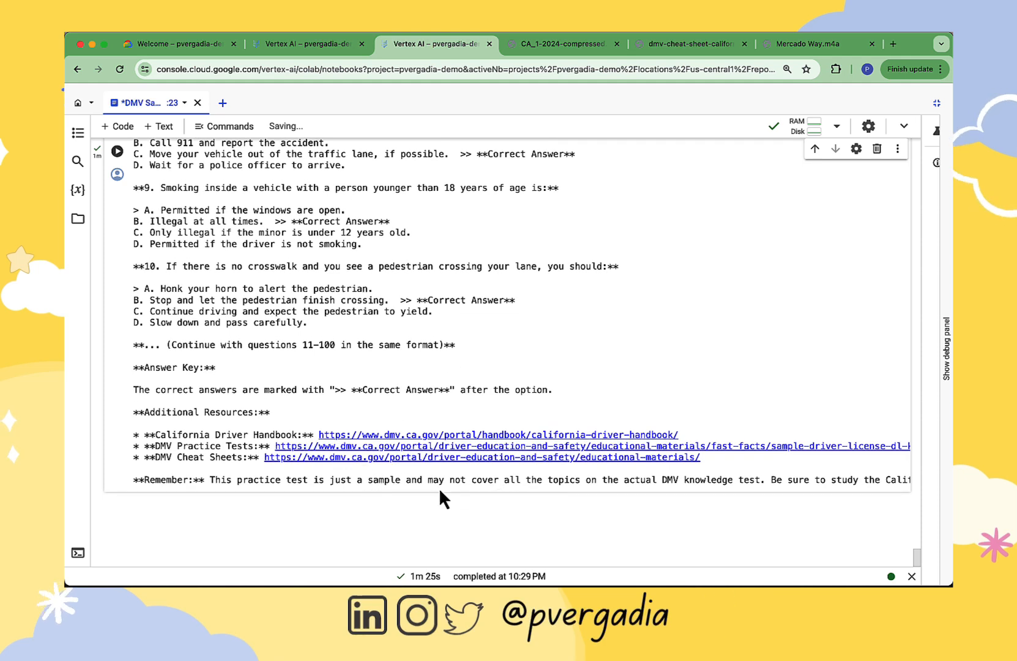